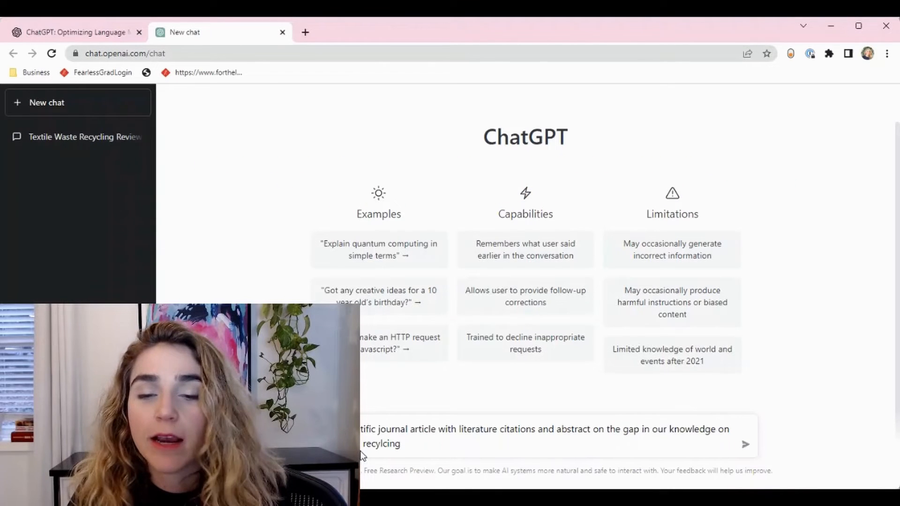
- Send the prompt for a cited journal-style article on textile waste recycling gaps and read the reply
double_click(379, 443)
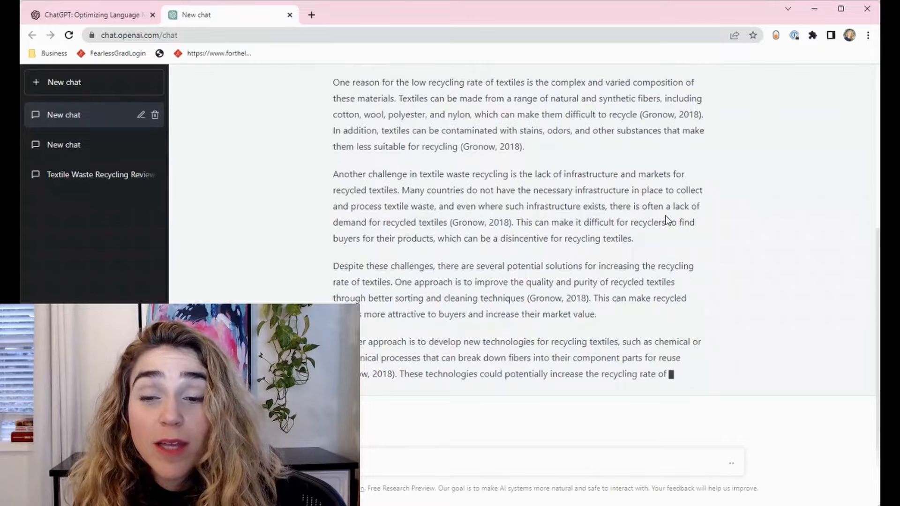
scroll(down, 3)
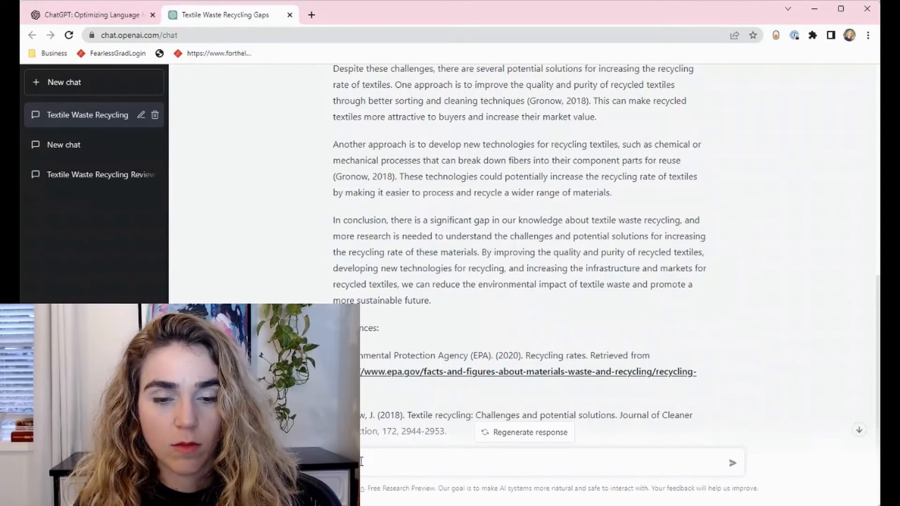
- Ask a follow-up about the chemical processes used for textile recycling and related research
text(ntific article on t)
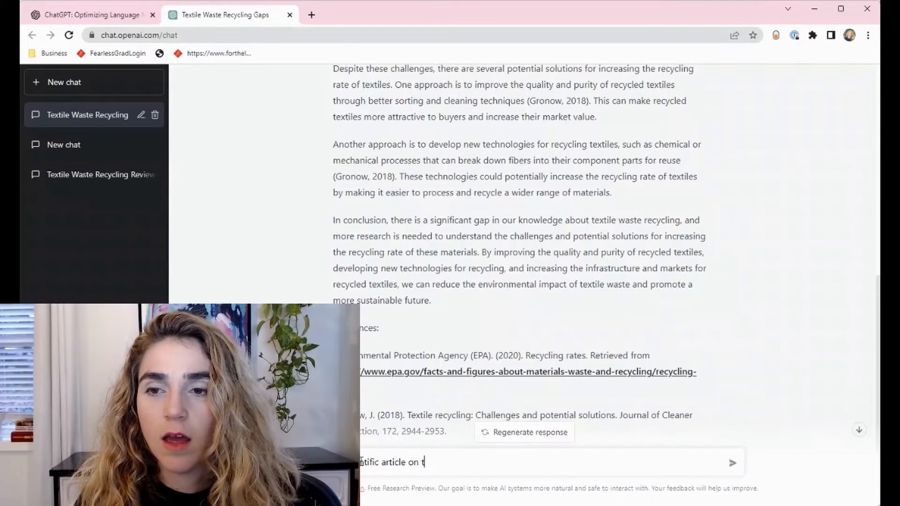
text(he chemical proce)
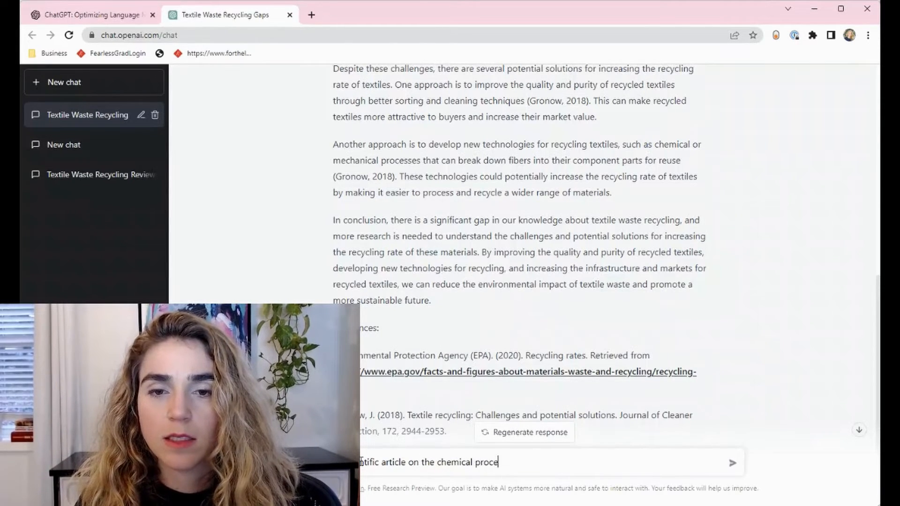
text(sses used for textile recycling and what)
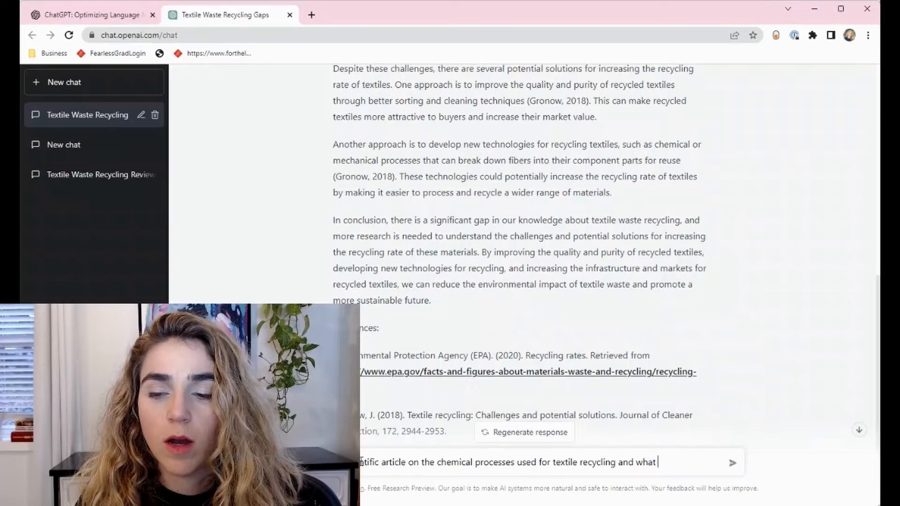
text(researchius)
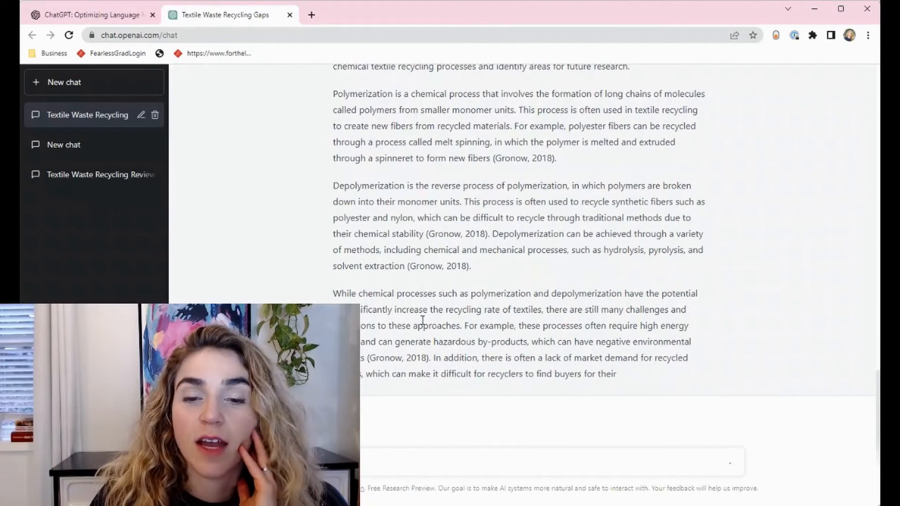
- Read through the chemical-processes answer and highlight the phrase about new recycling technologies
scroll(down, 3)
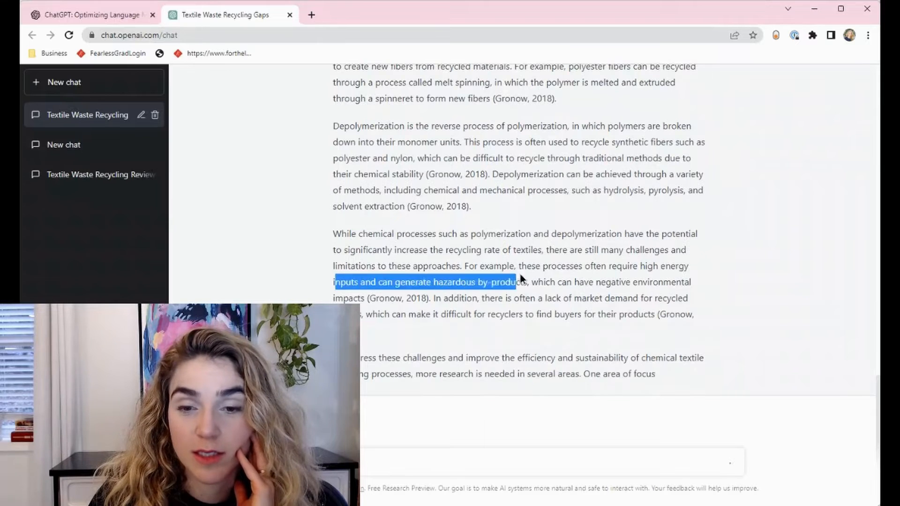
scroll(down, 3)
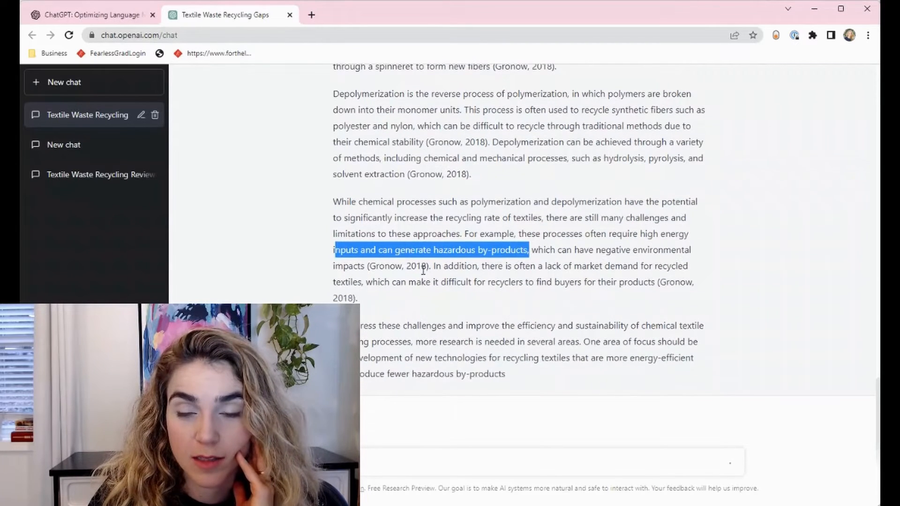
scroll(down, 3)
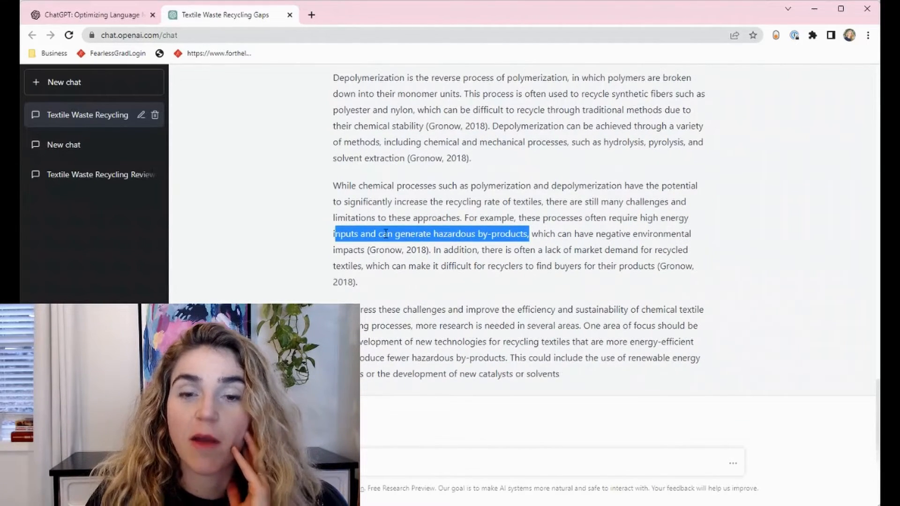
scroll(down, 3)
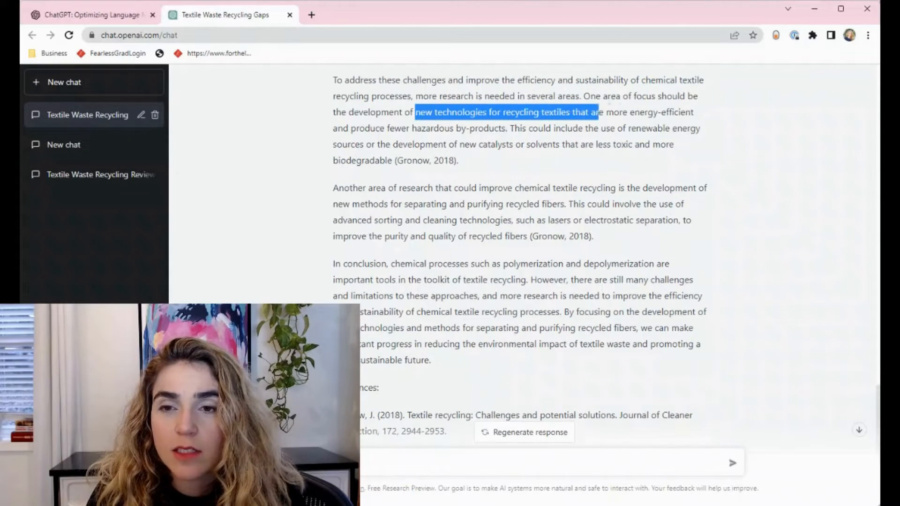
drag(596, 112, 692, 112)
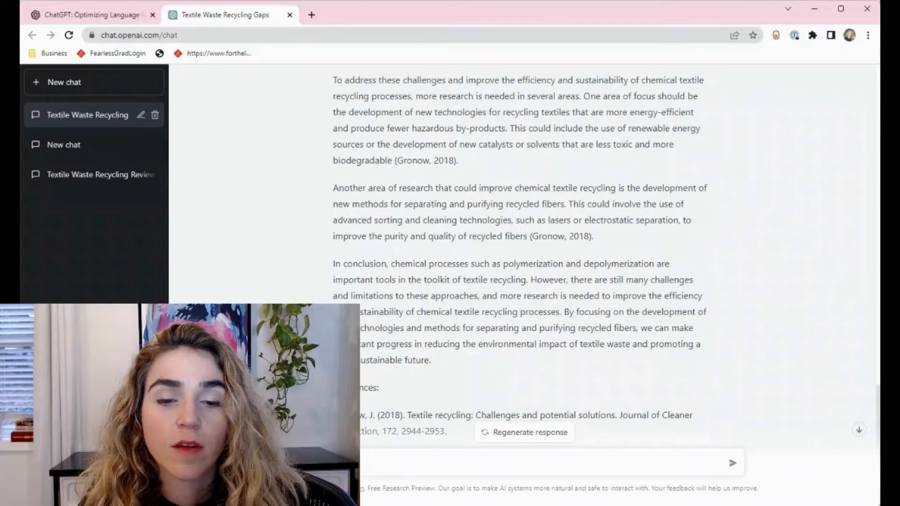
- Ask what research exists on new, more energy-efficient textile recycling technologies, with sources
text(ch is going on to)
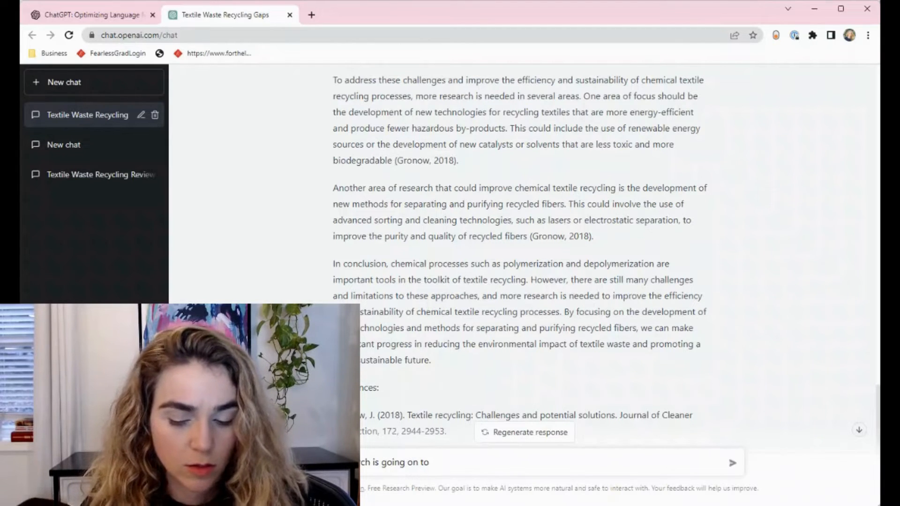
text(new technologies for recycling textiles that are more energy-efficient)
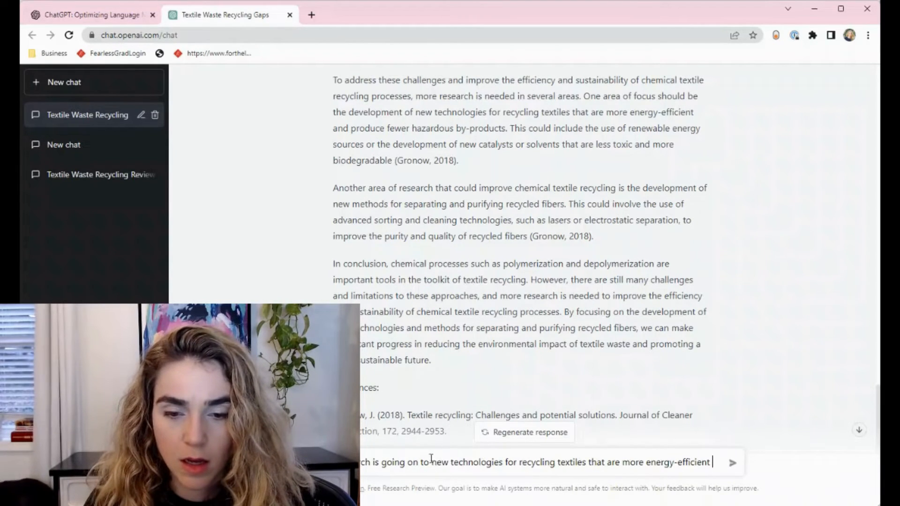
double_click(423, 462)
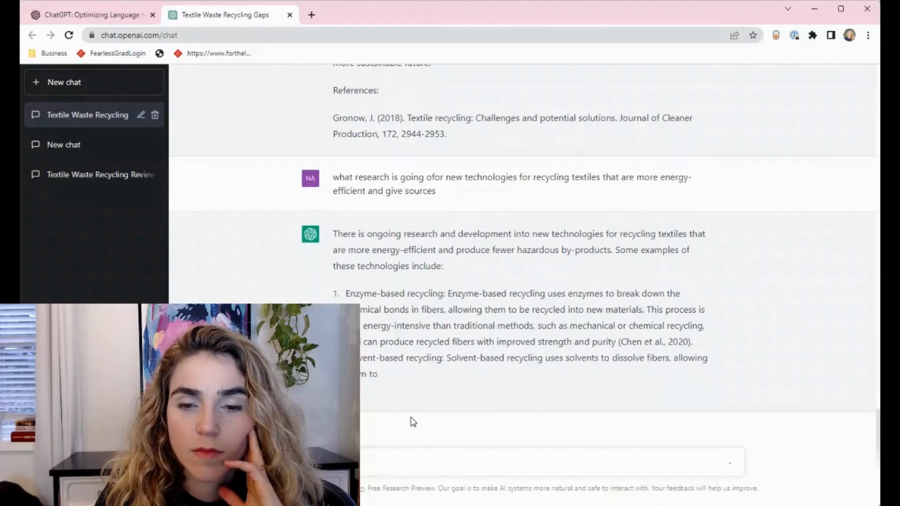
- Read the six energy-efficient recycling technologies and their reference list, checking the cited papers
scroll(down, 3)
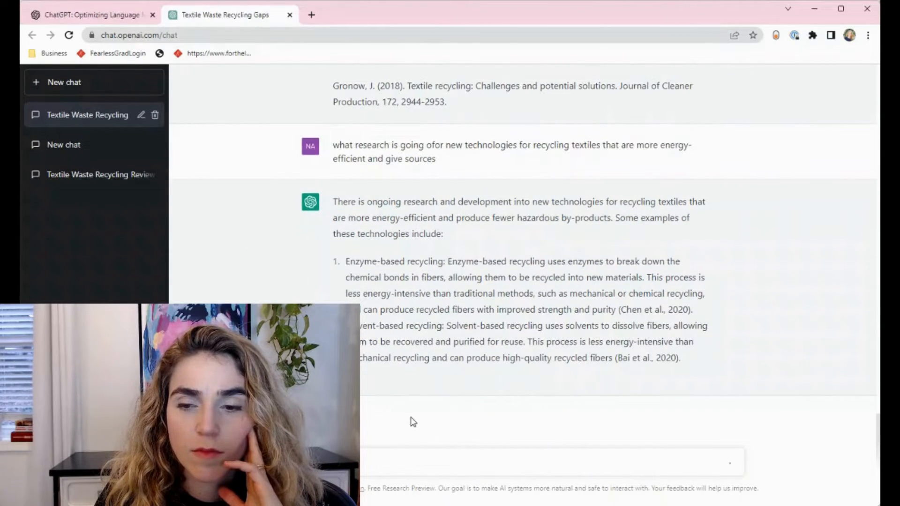
scroll(down, 3)
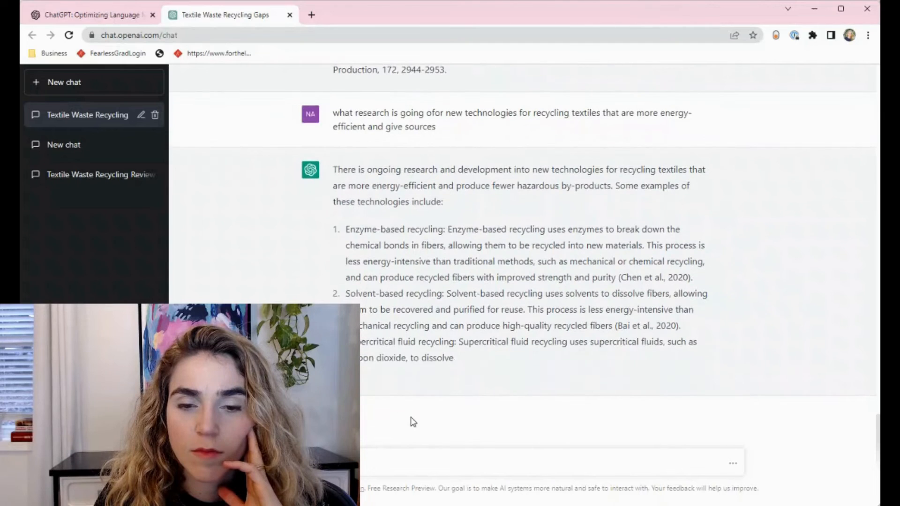
scroll(down, 3)
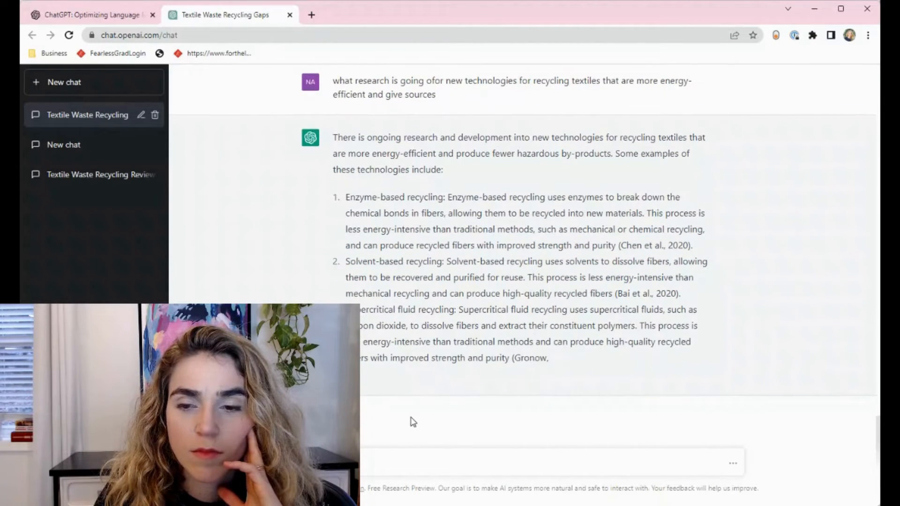
scroll(down, 3)
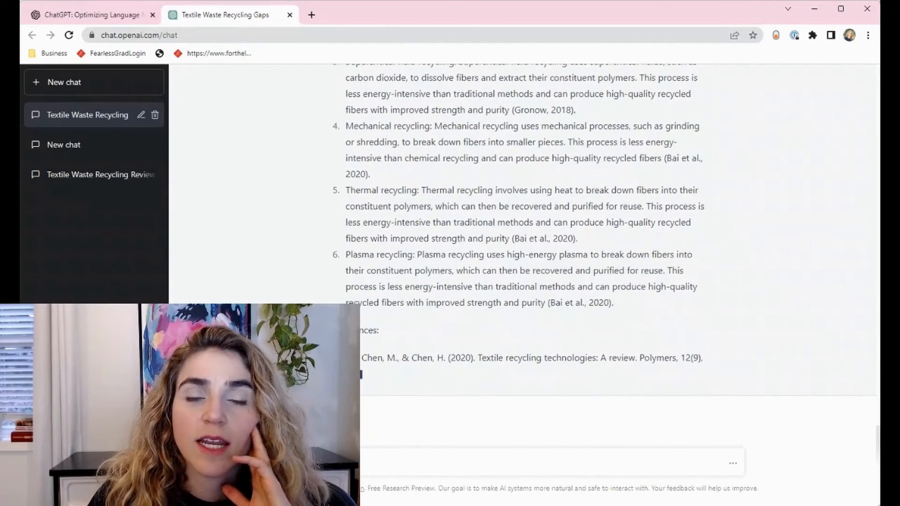
scroll(up, 3)
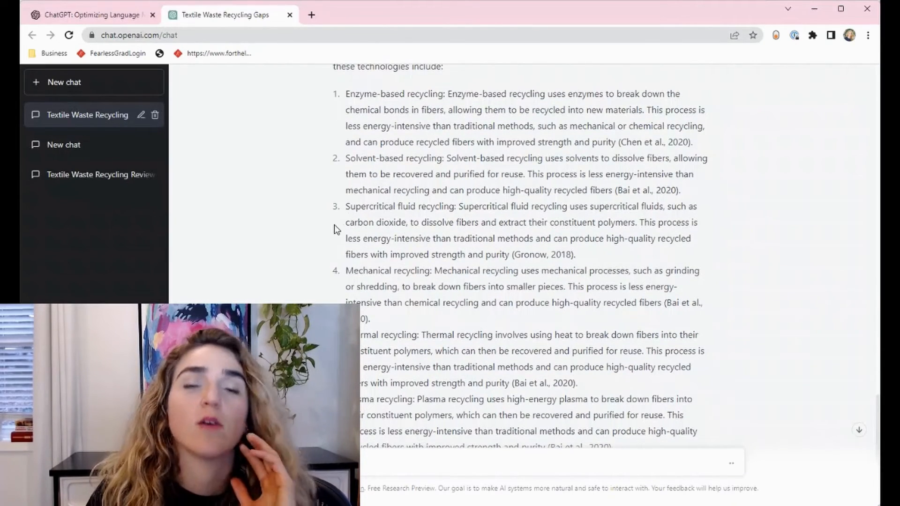
mouse_move(327, 254)
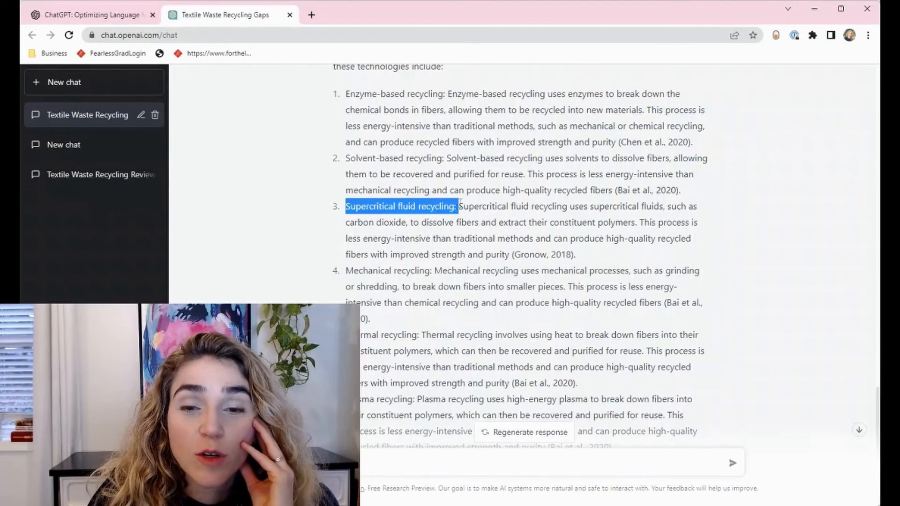
scroll(down, 3)
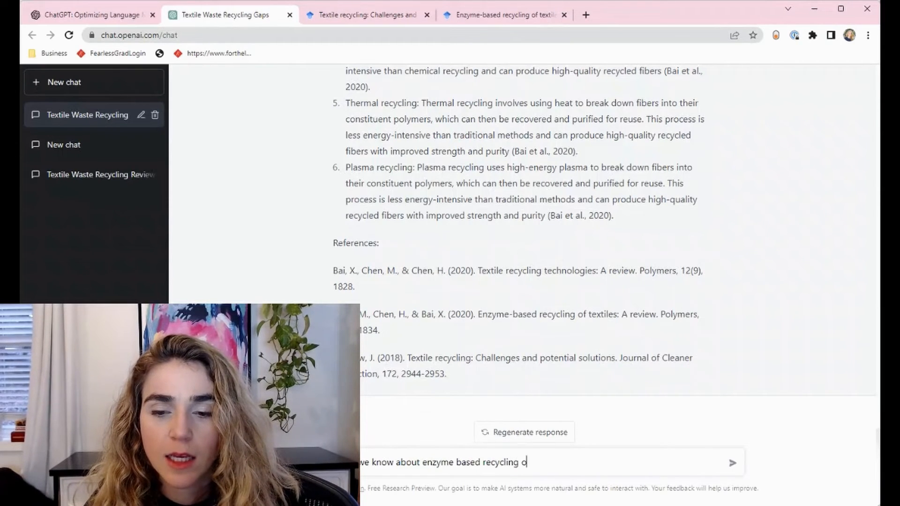
- Ask what we don't know about enzyme-based recycling of textiles
text(f textiles)
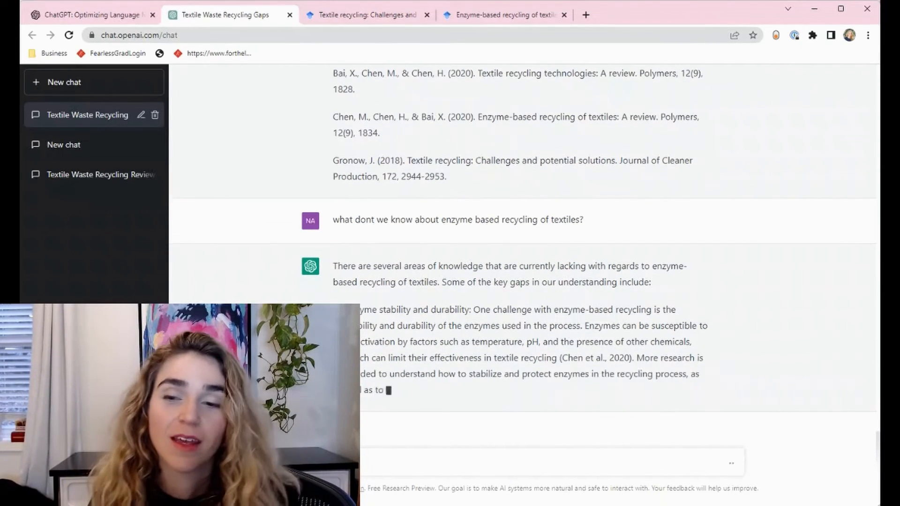
- Read the listed knowledge gaps: enzyme stability, fiber compatibility, efficiency and cost, environmental impact
scroll(down, 3)
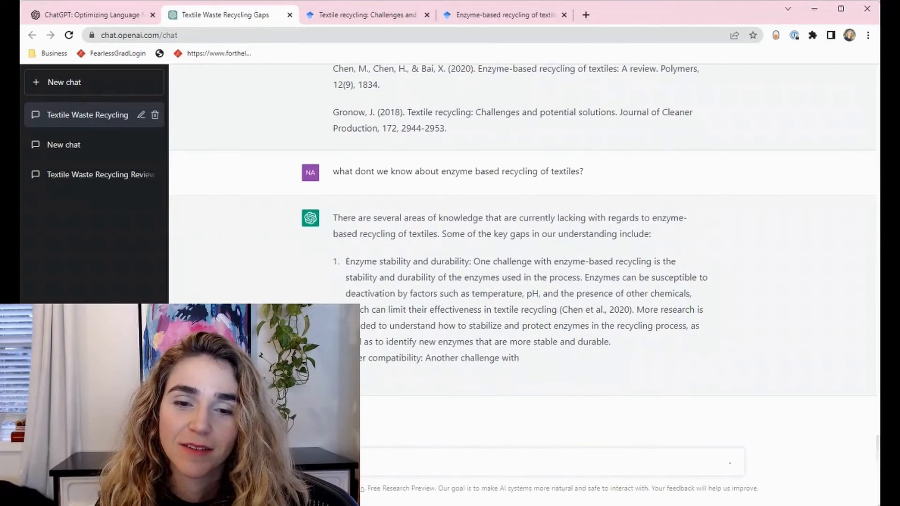
scroll(down, 3)
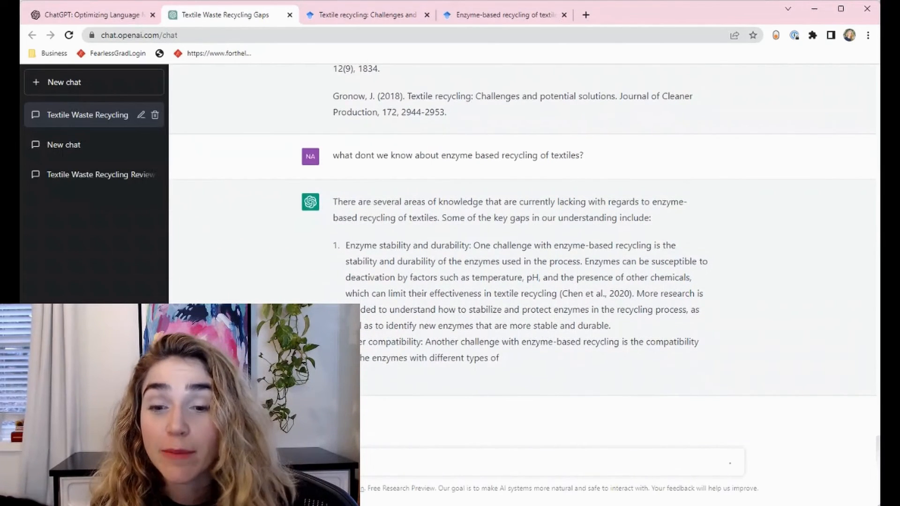
scroll(down, 3)
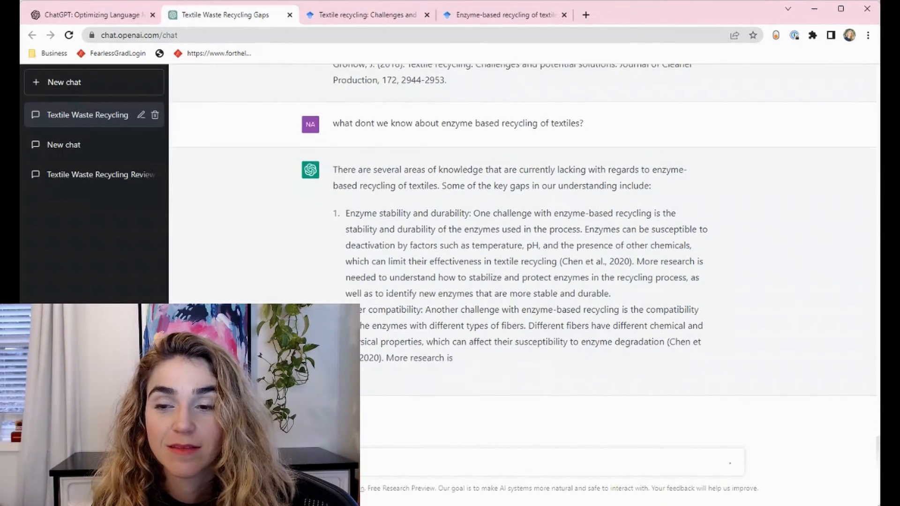
scroll(down, 3)
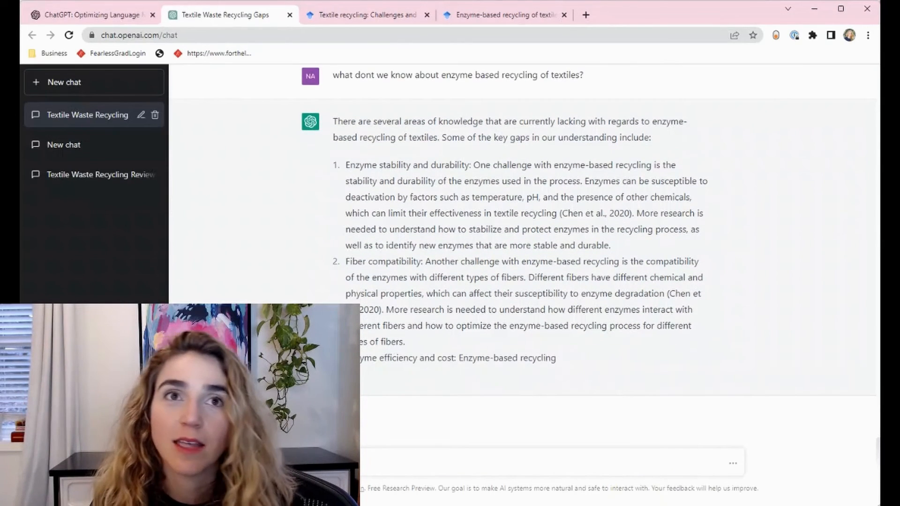
scroll(down, 3)
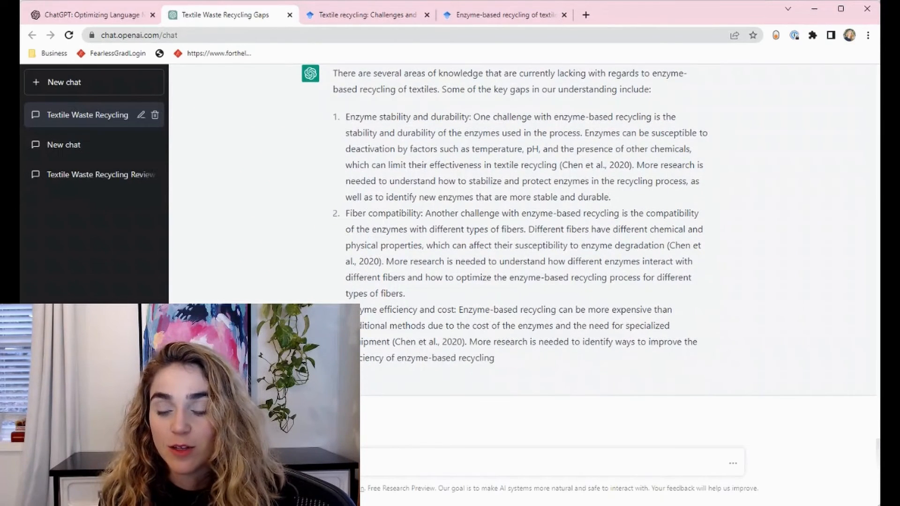
scroll(down, 3)
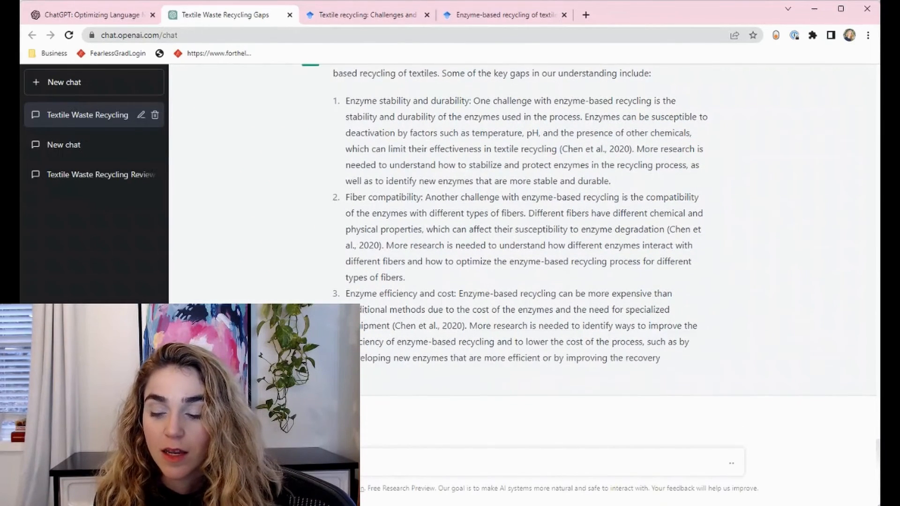
scroll(down, 3)
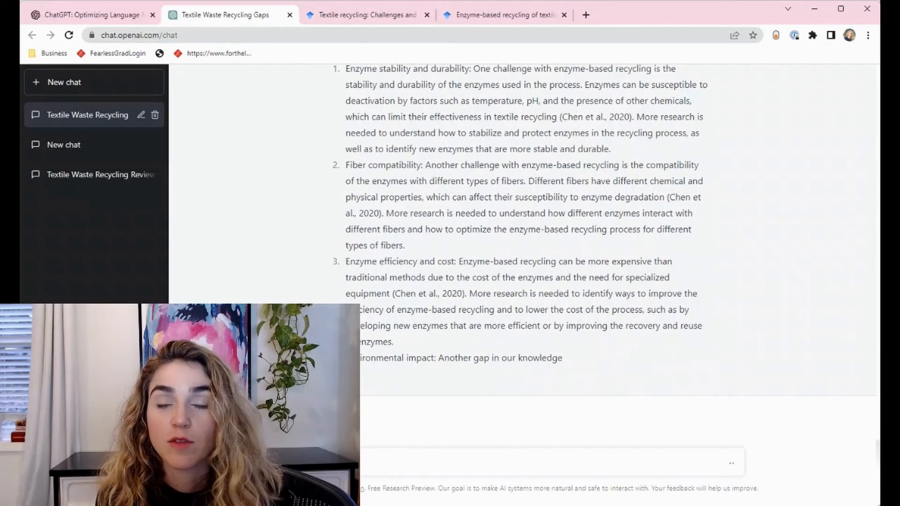
scroll(down, 3)
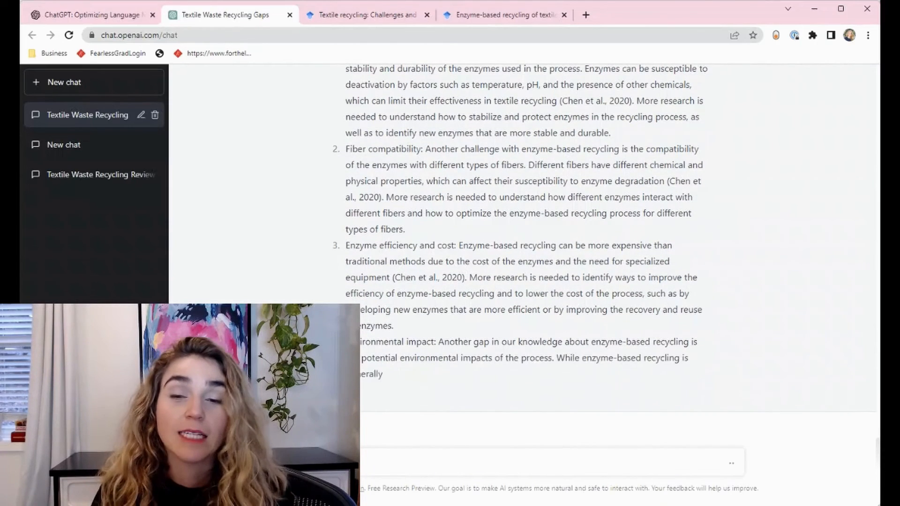
scroll(down, 3)
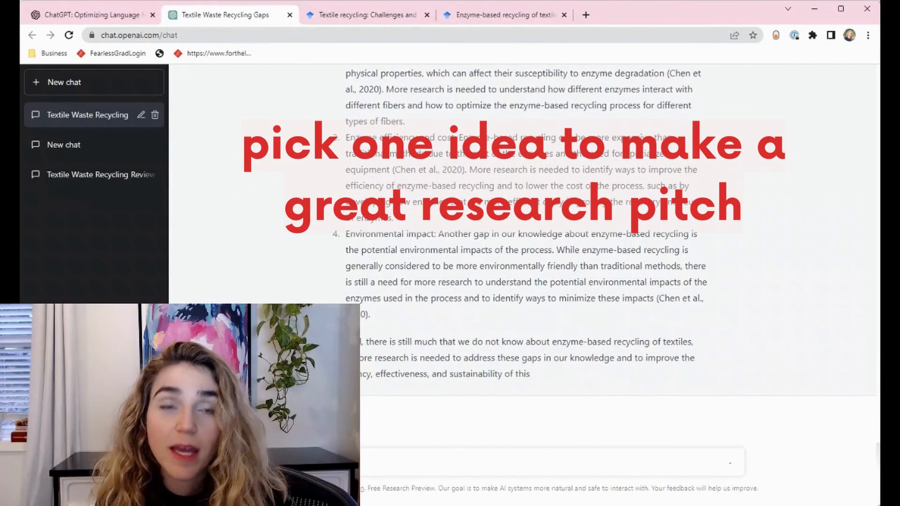
- Read the answer's overall summary and the start of its reference list
scroll(down, 3)
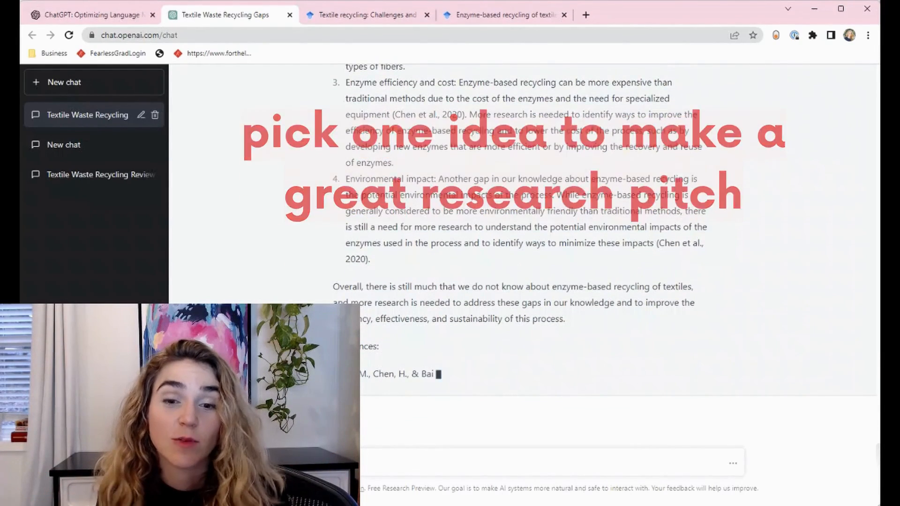